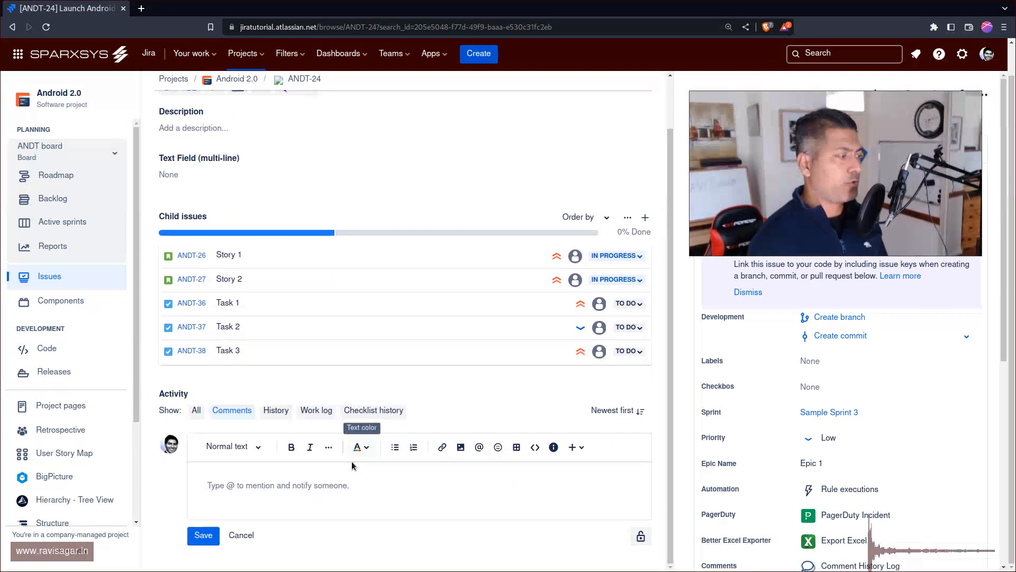
Draft the comment "This is a new comment" on ANDT-24 and reveal its padlock visibility list
type("This is a new  c")
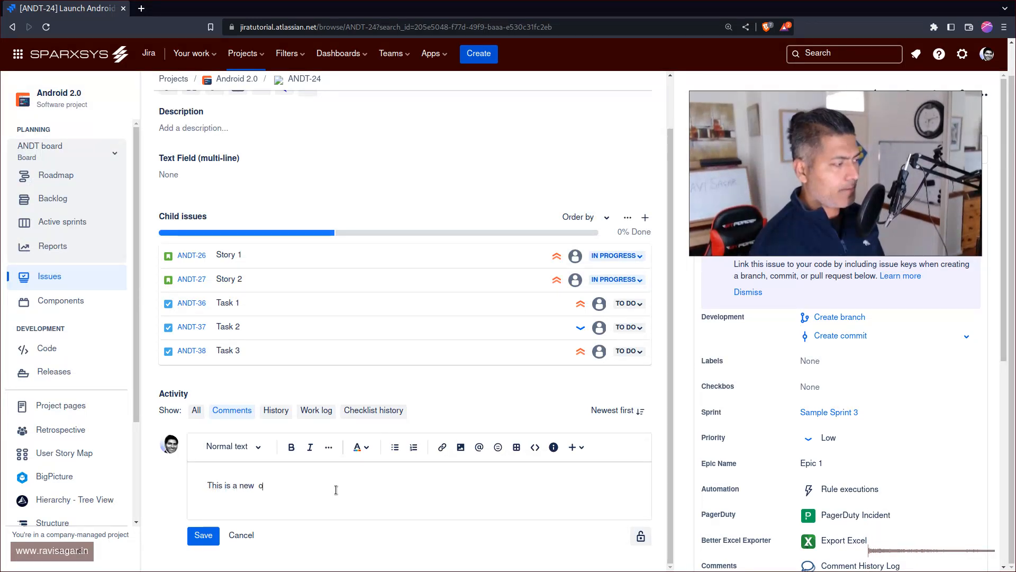
type("omment")
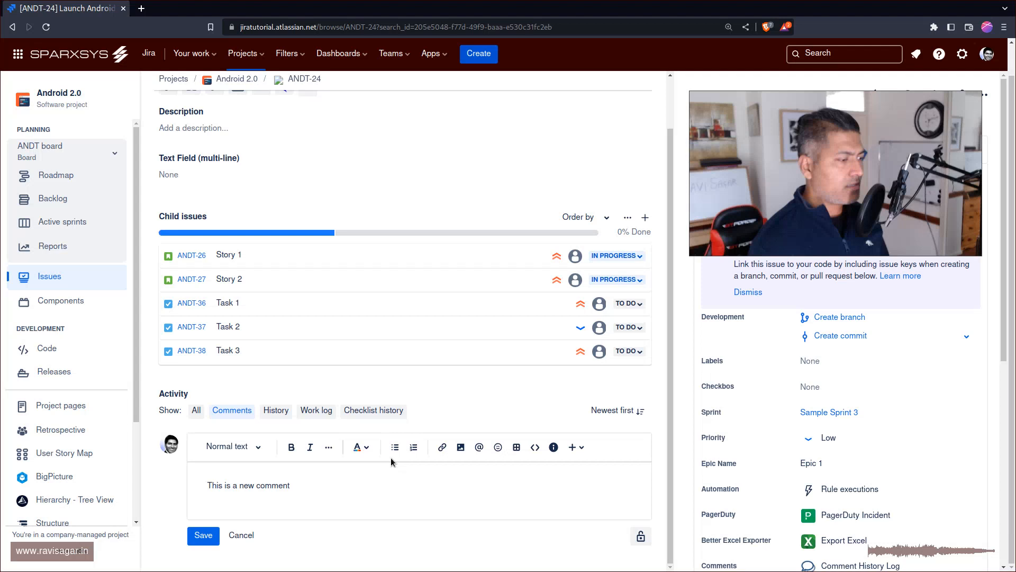
mouse_move(641, 537)
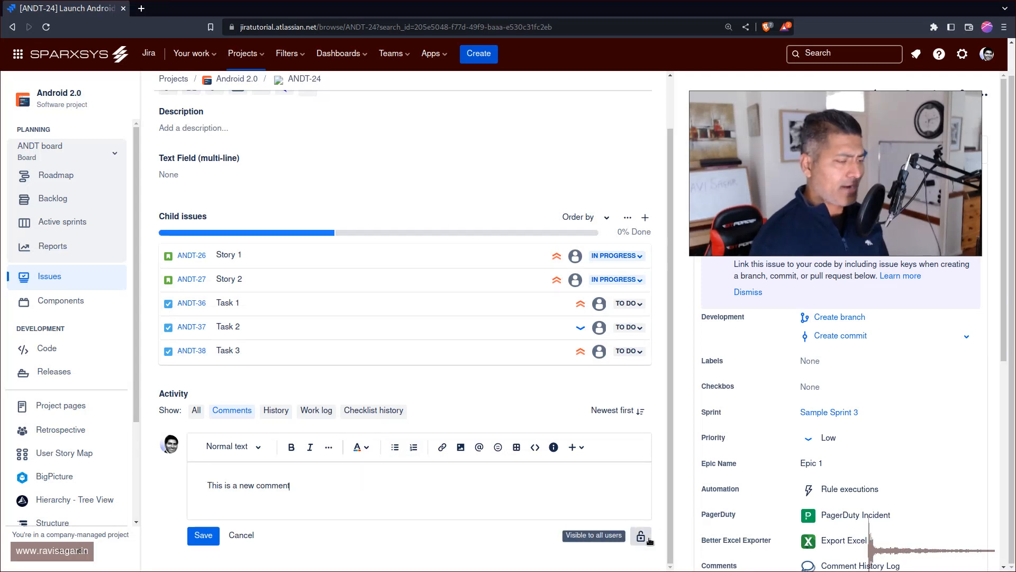
left_click(641, 536)
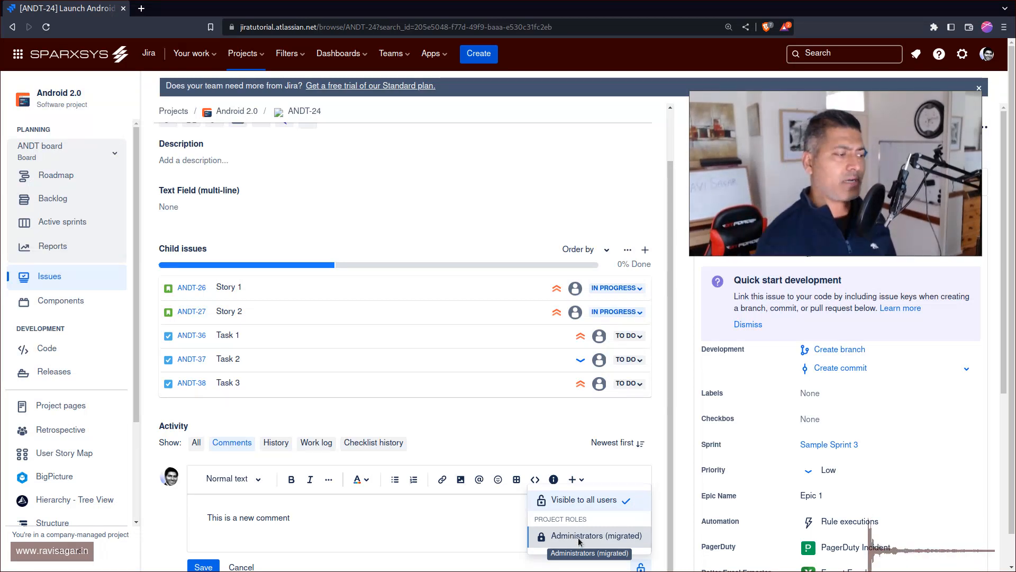
Restrict the comment to Administrators (migrated) and post it
left_click(593, 536)
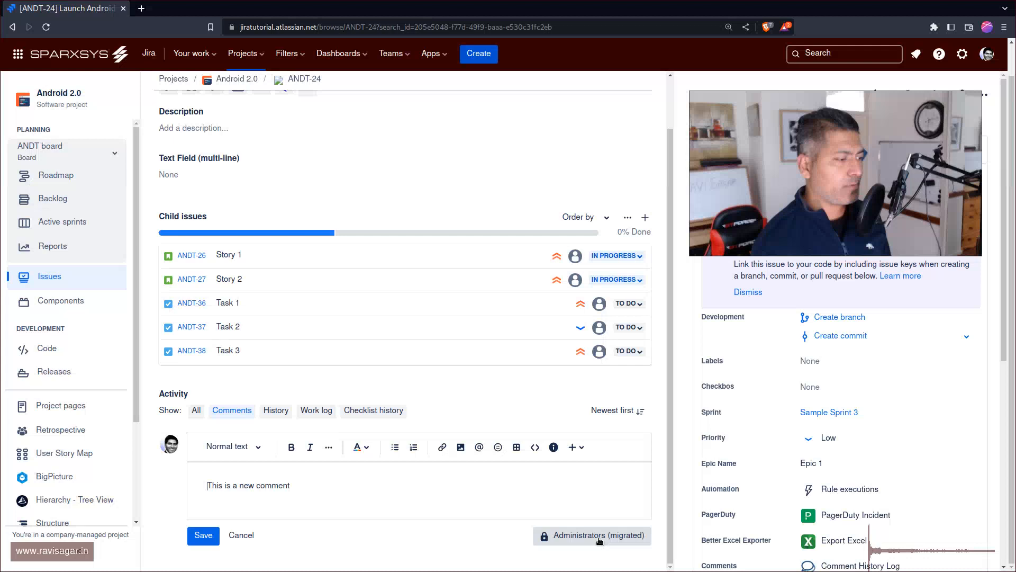
mouse_move(592, 535)
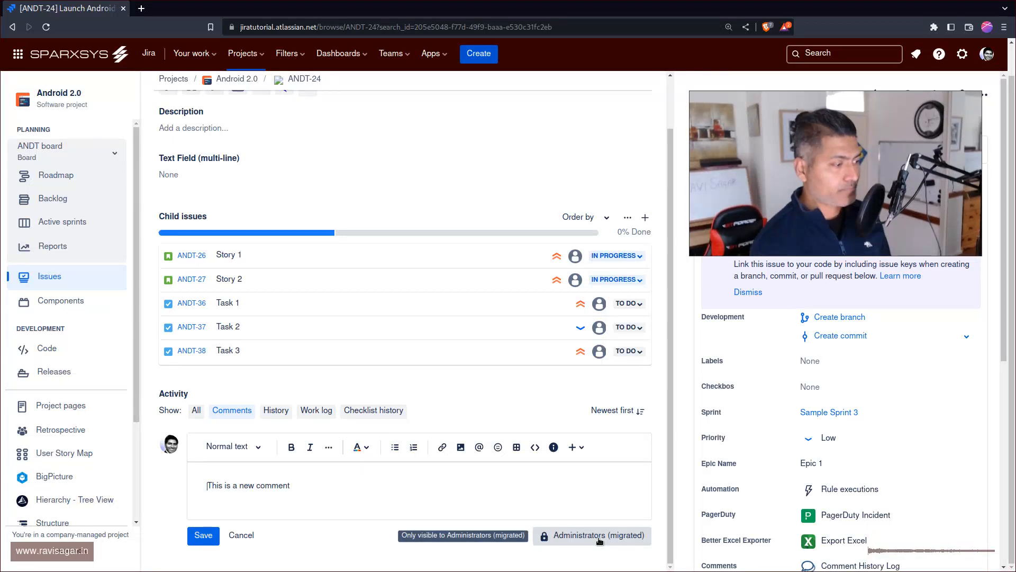
left_click(590, 535)
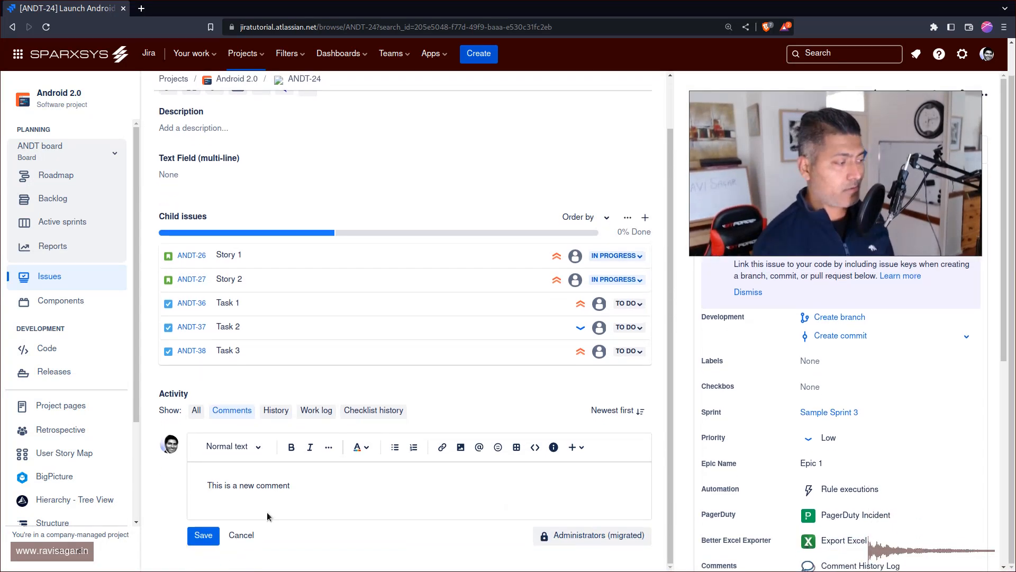
left_click(204, 534)
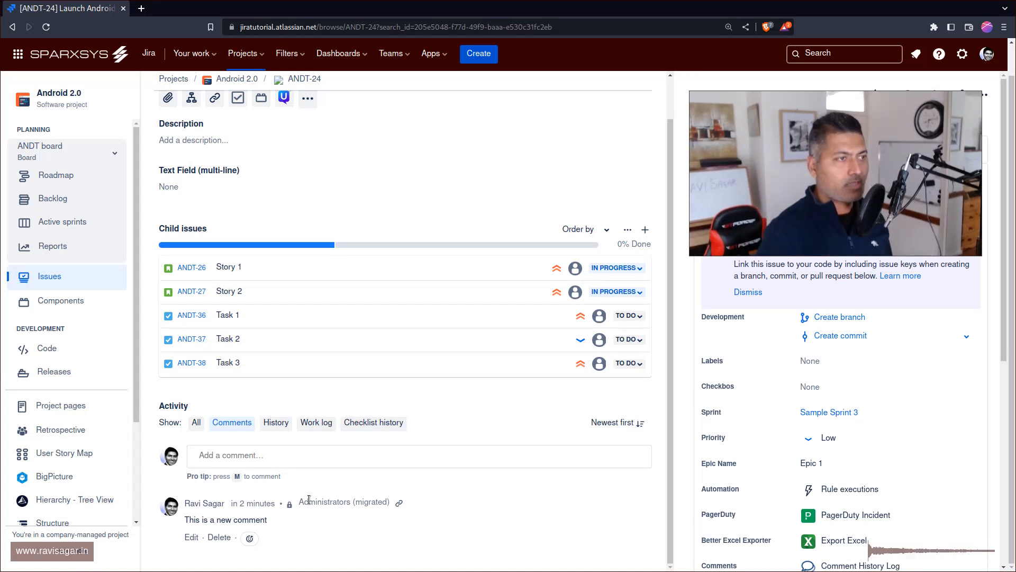
mouse_move(962, 54)
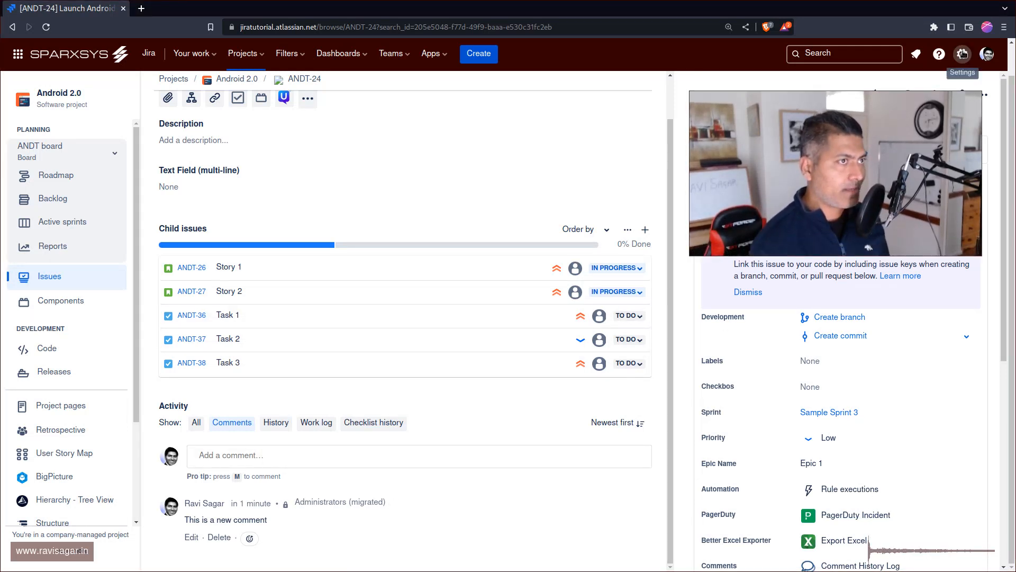
Bring up the gear Settings menu listing System, Products, Projects and Issues
left_click(962, 54)
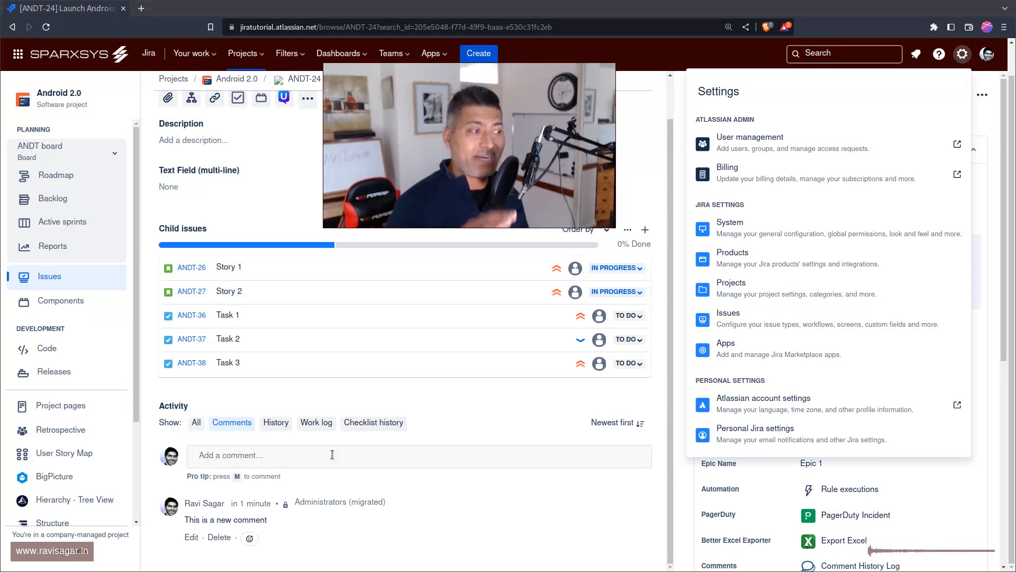
left_click(331, 455)
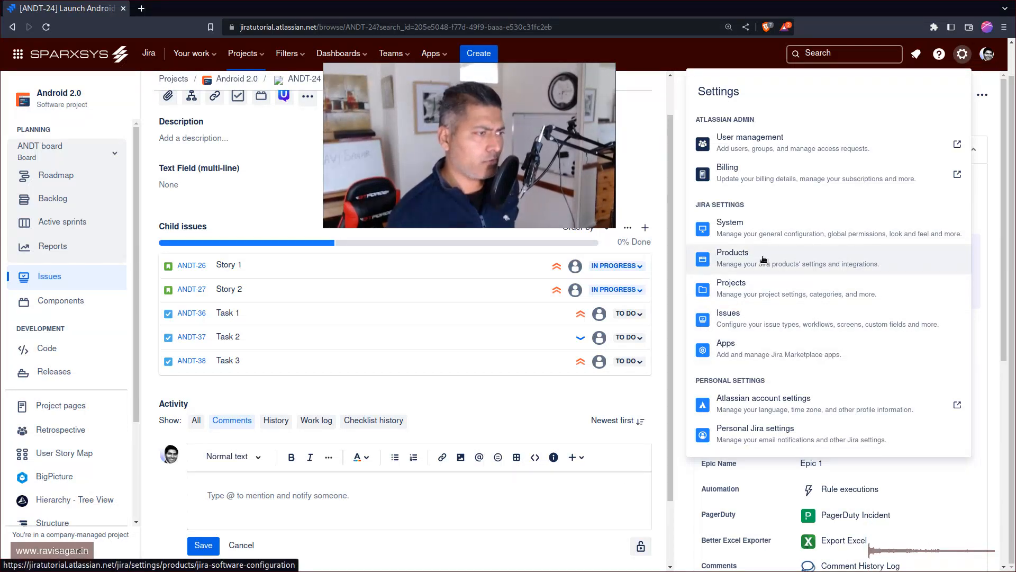
mouse_move(753, 277)
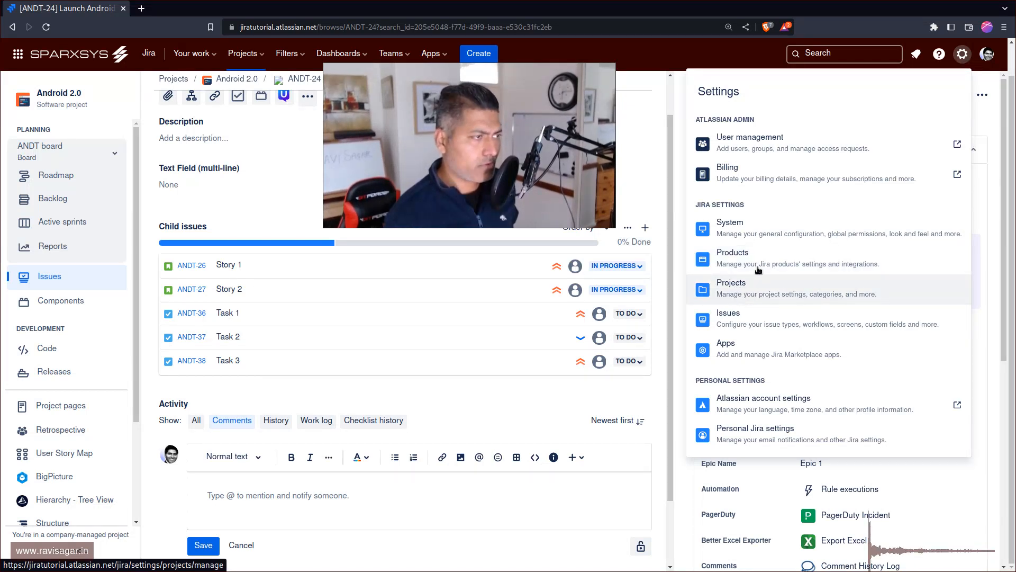
Locate the Comment visibility option in System general configuration, currently Project Roles only
left_click(729, 222)
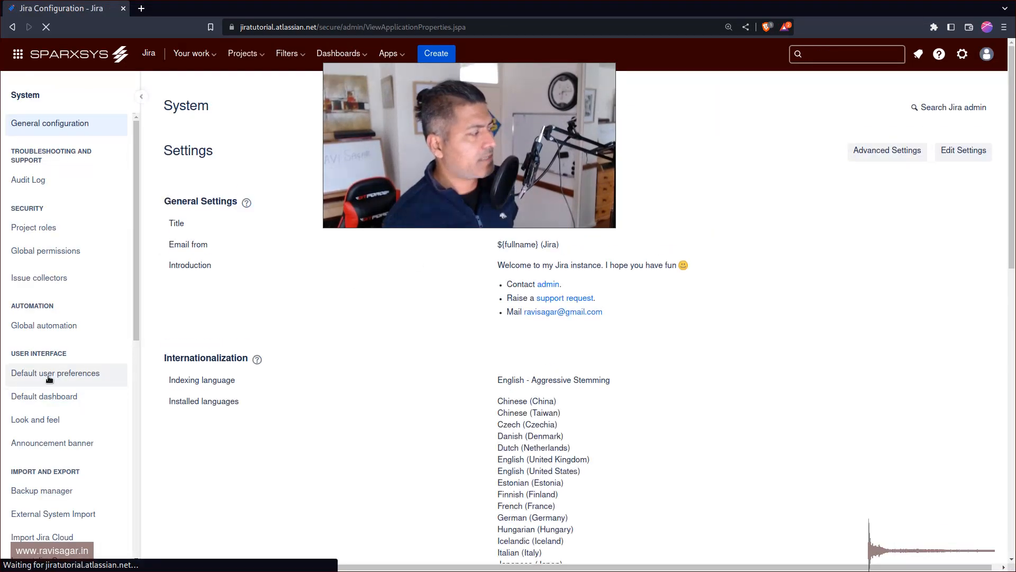
scroll("down", 3)
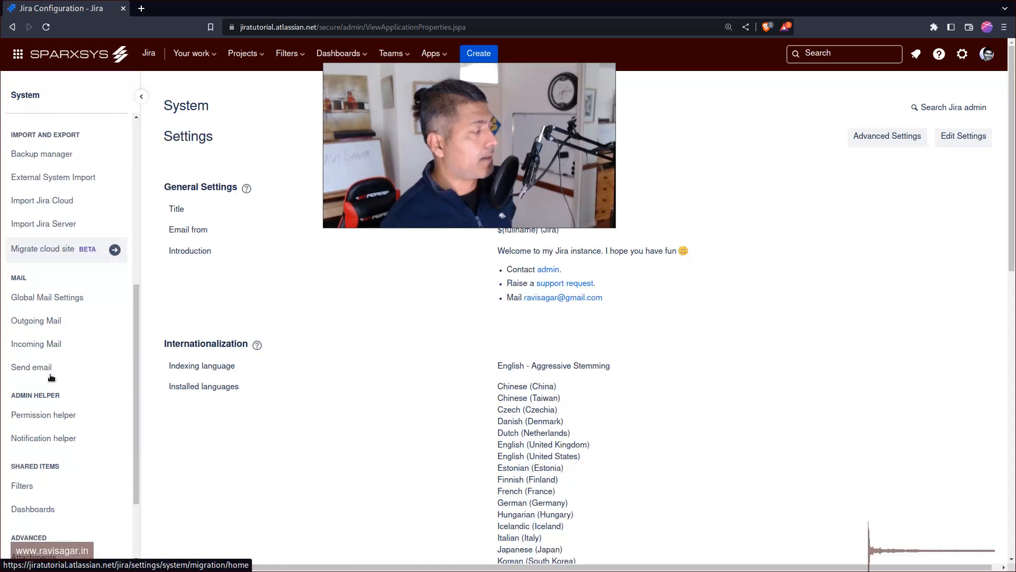
scroll("down", 3)
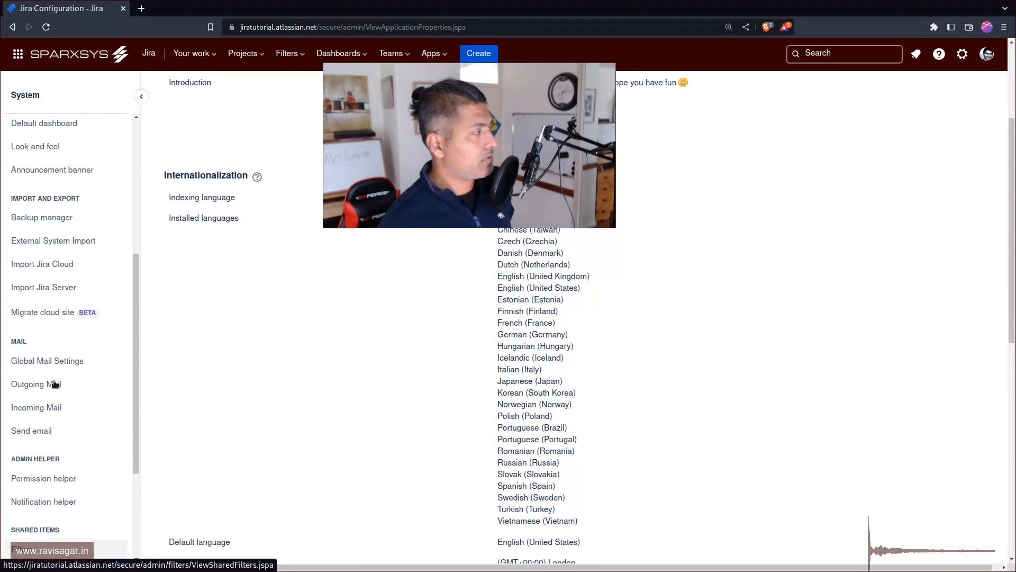
scroll("up", 3)
type("comment vi")
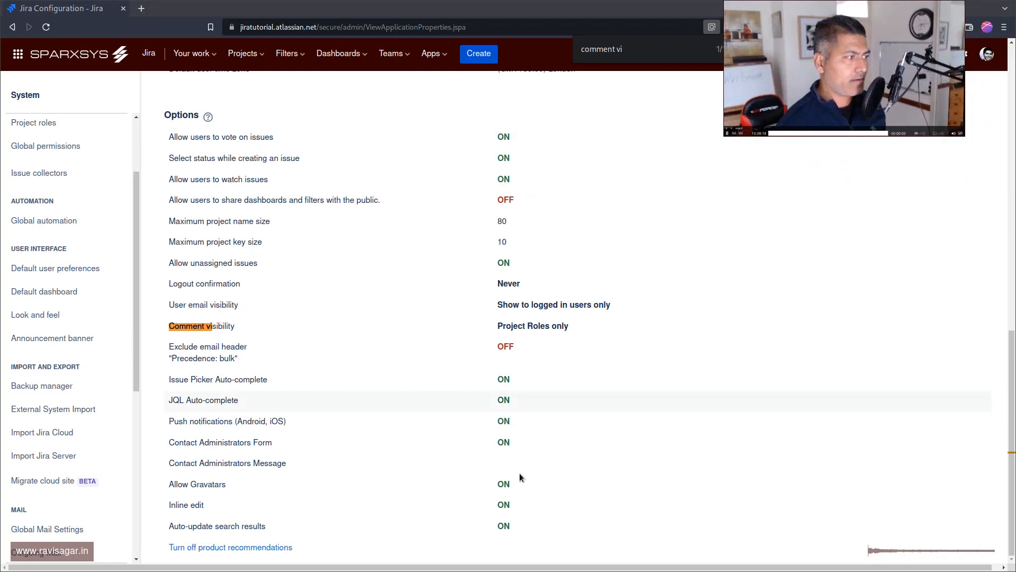
double_click(511, 325)
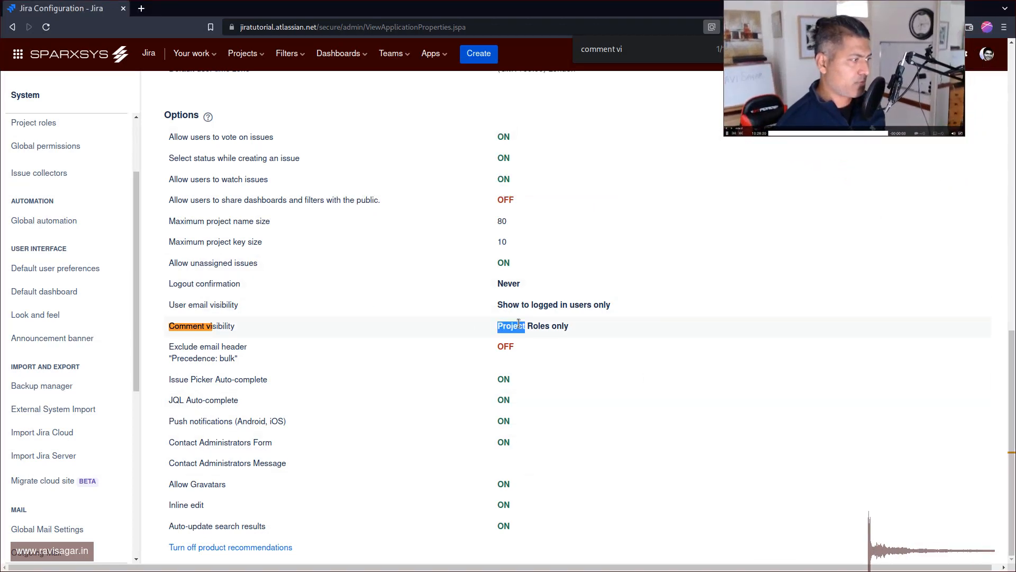
scroll("up", 3)
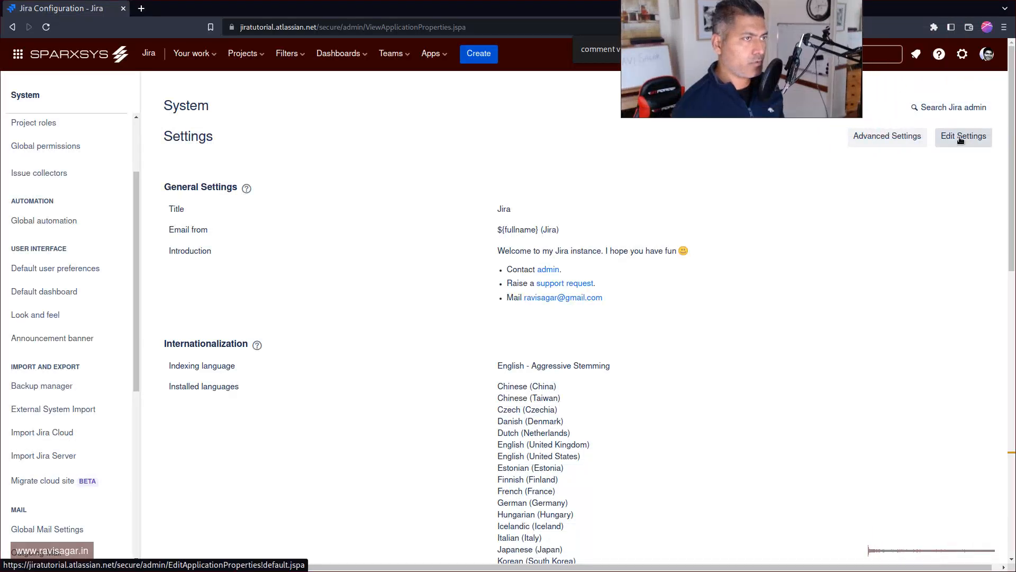
Edit the configuration so Comment visibility is Groups & Project Roles and submit the update
left_click(963, 137)
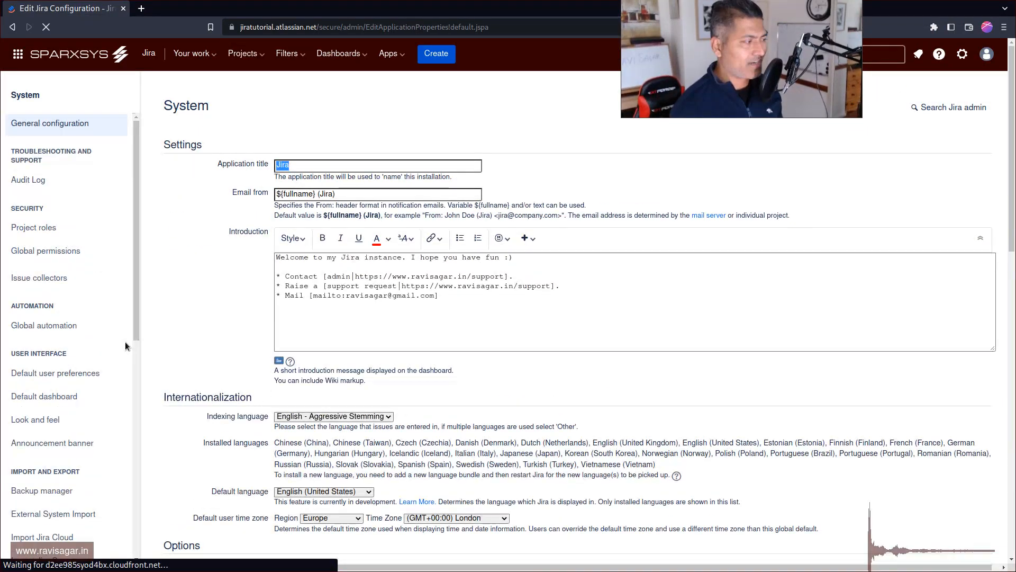
scroll("down", 3)
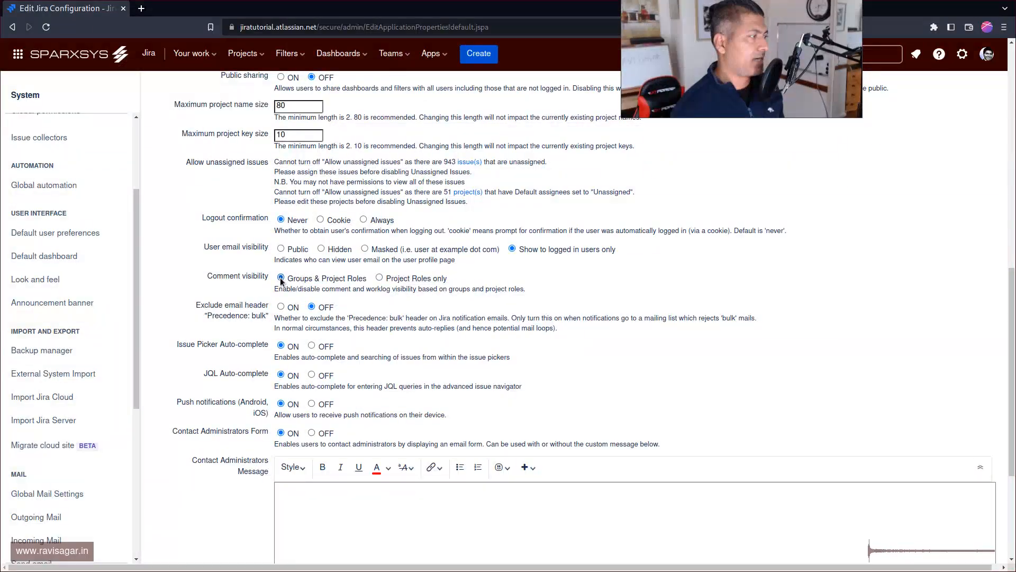
scroll("down", 3)
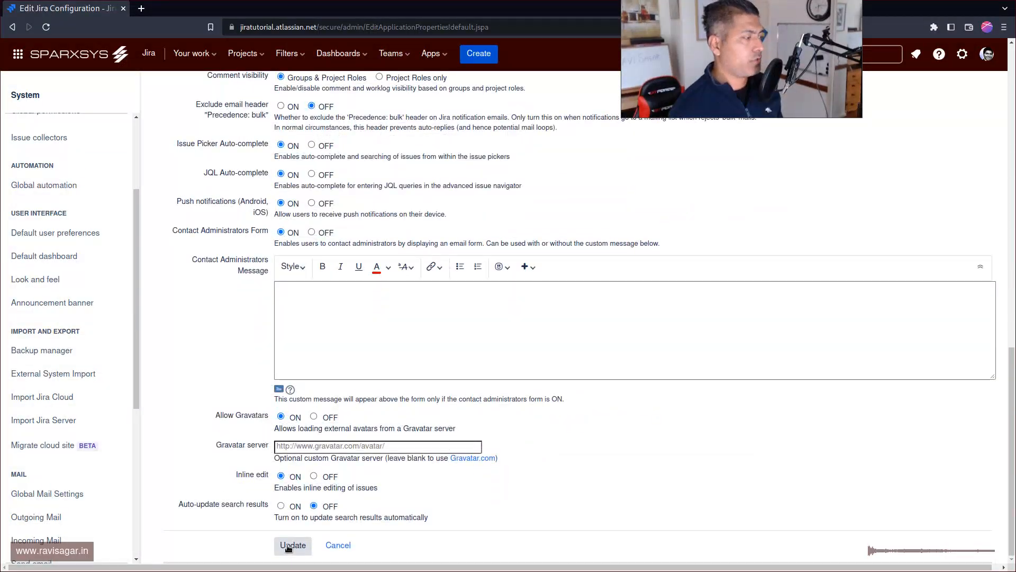
left_click(292, 544)
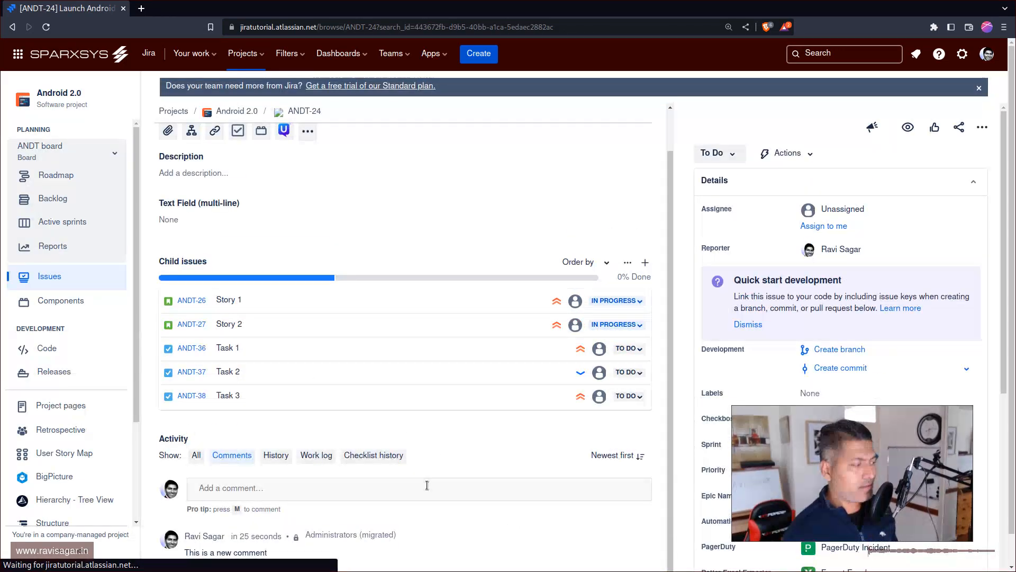
Reveal a new comment's padlock list, now showing groups beside the project role
left_click(641, 497)
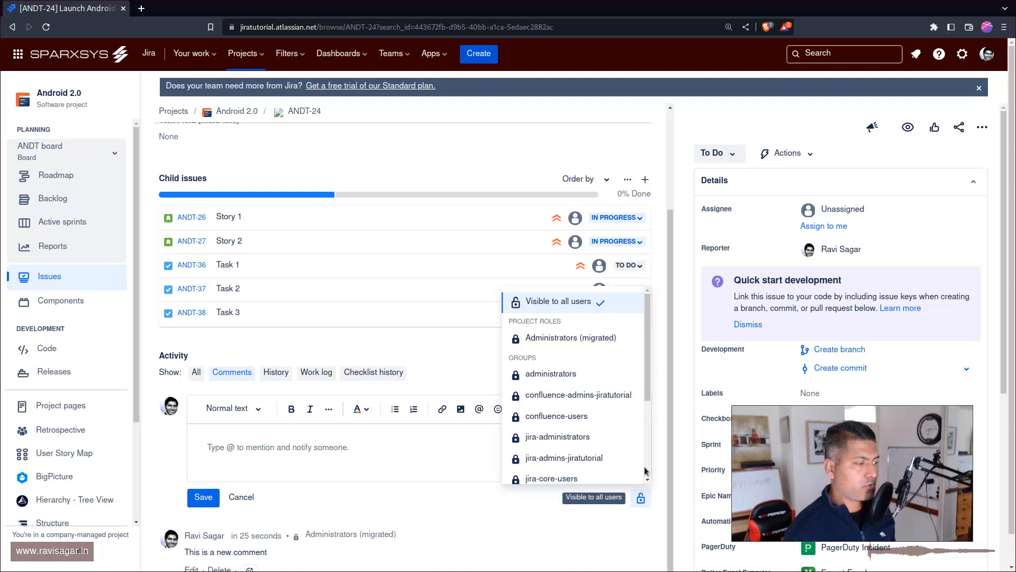
mouse_move(560, 352)
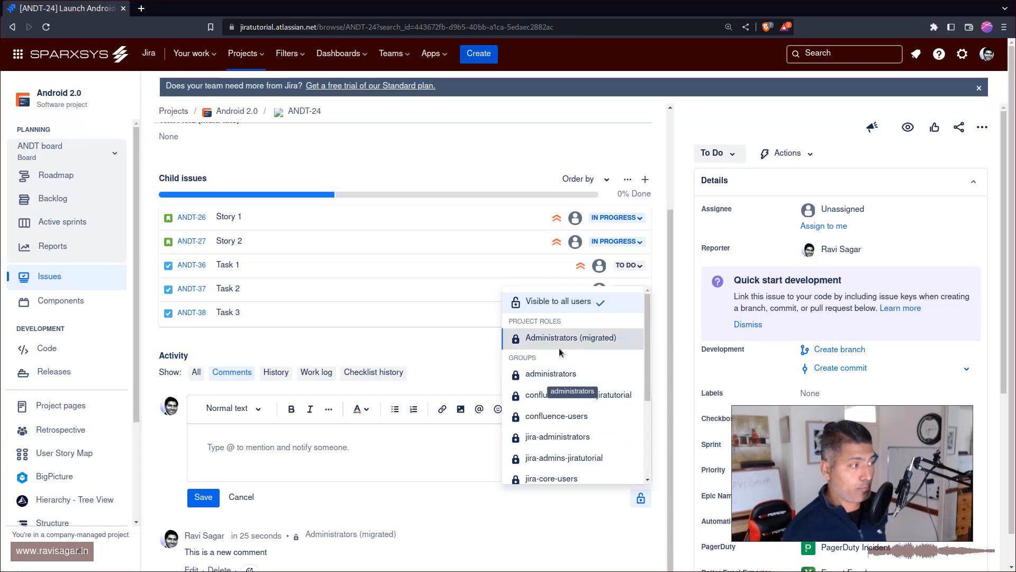